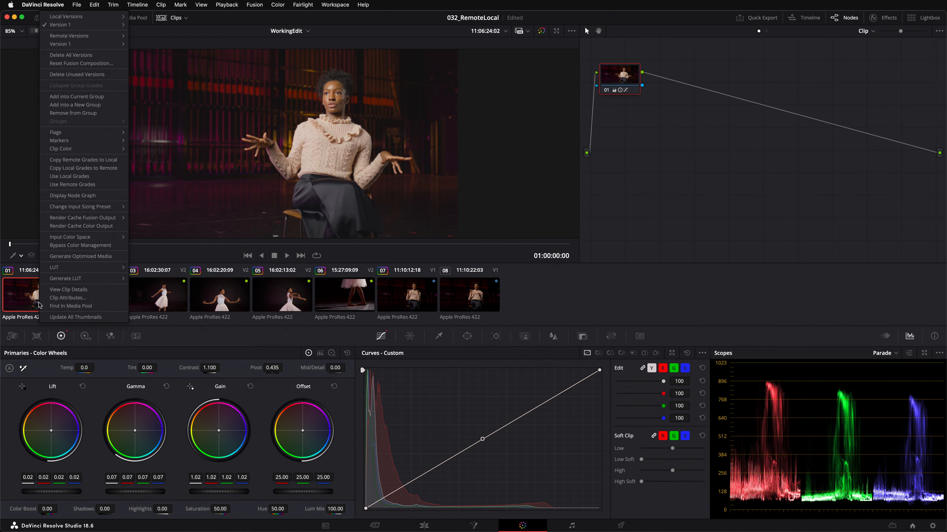
mouse_move(59, 24)
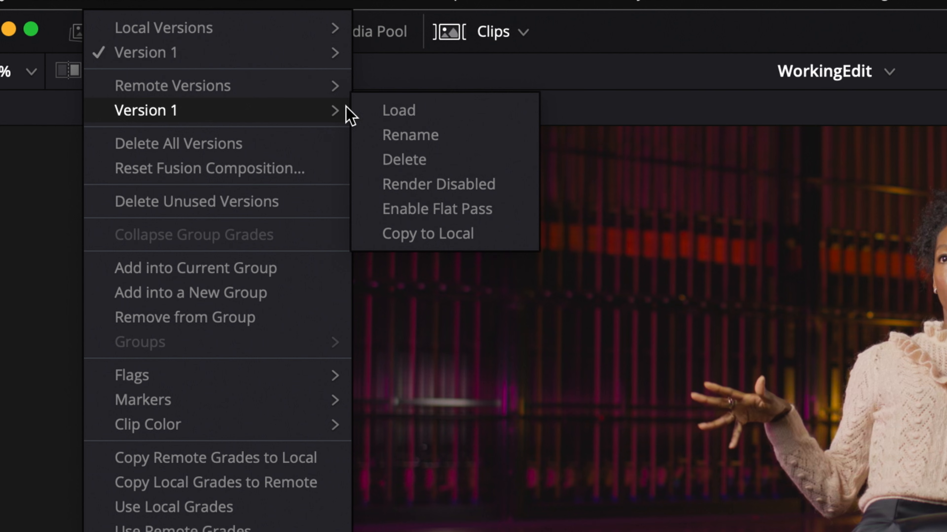
mouse_move(486, 116)
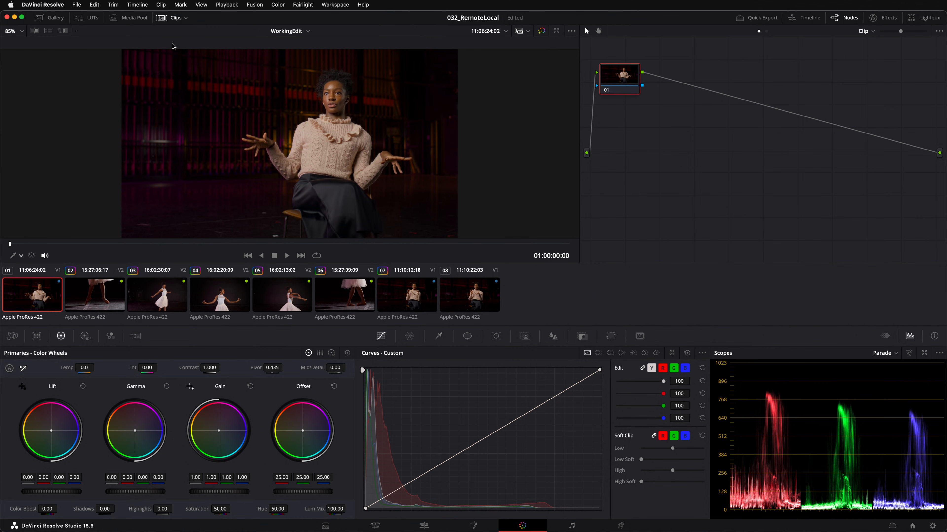
mouse_move(152, 94)
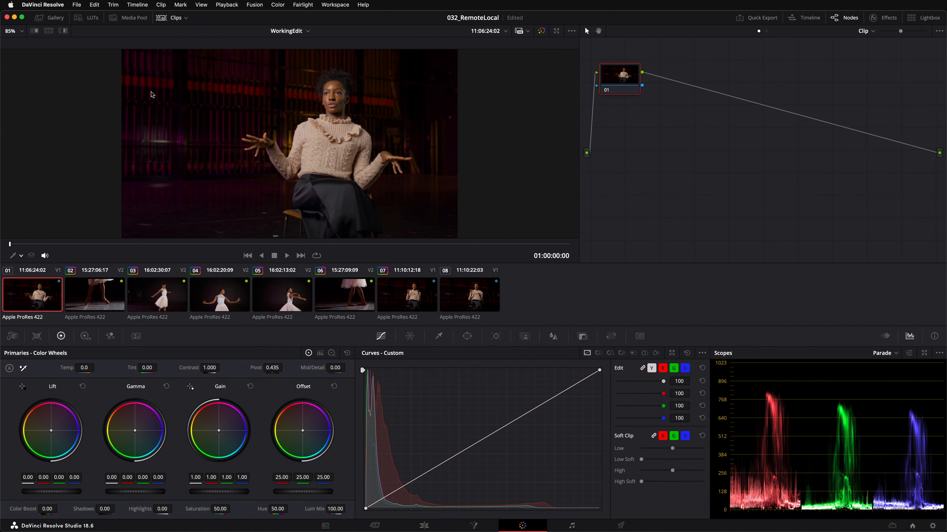
Step: Switch clip 01 back to its remote Version 1 grade via the thumbnail's version menu
right_click(31, 293)
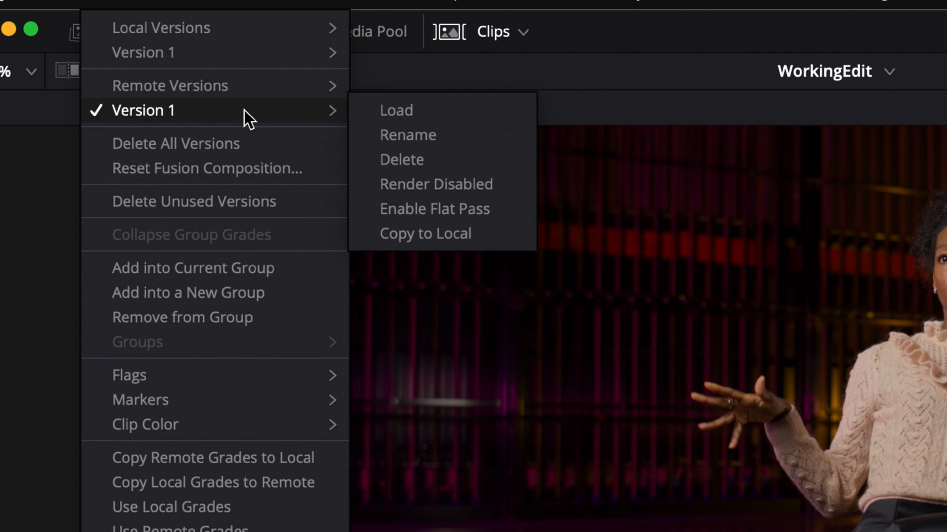
mouse_move(278, 111)
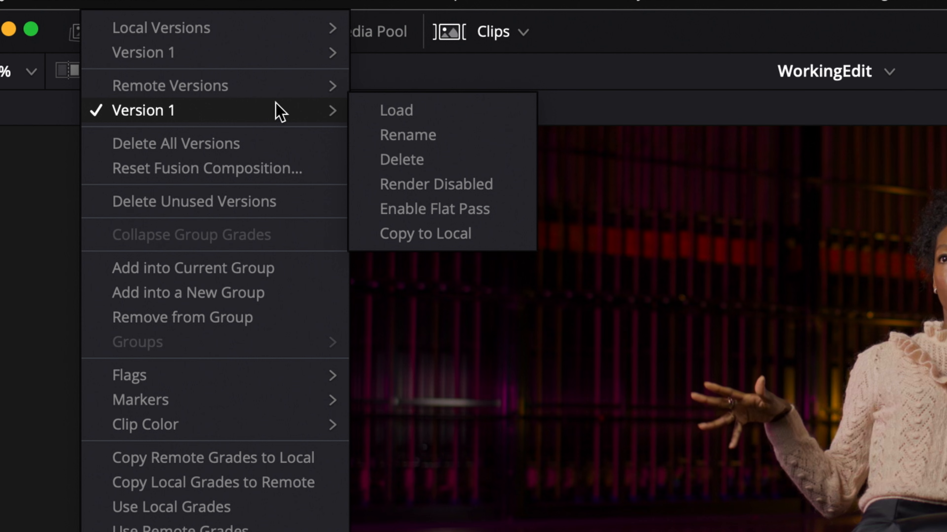
mouse_move(501, 162)
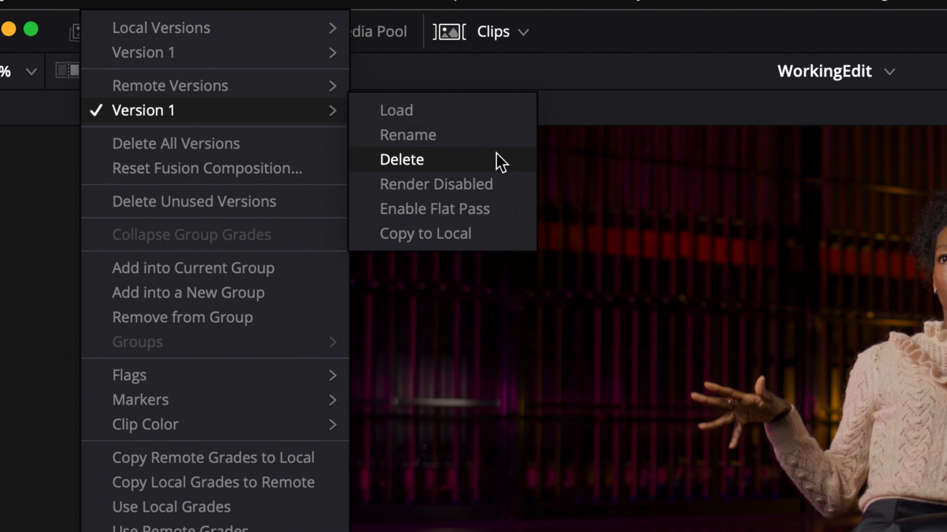
mouse_move(518, 233)
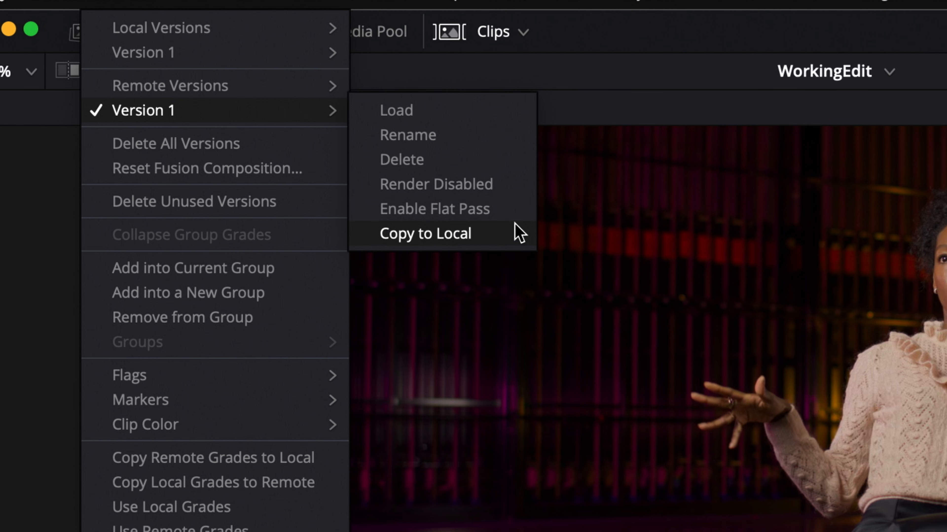
mouse_move(311, 114)
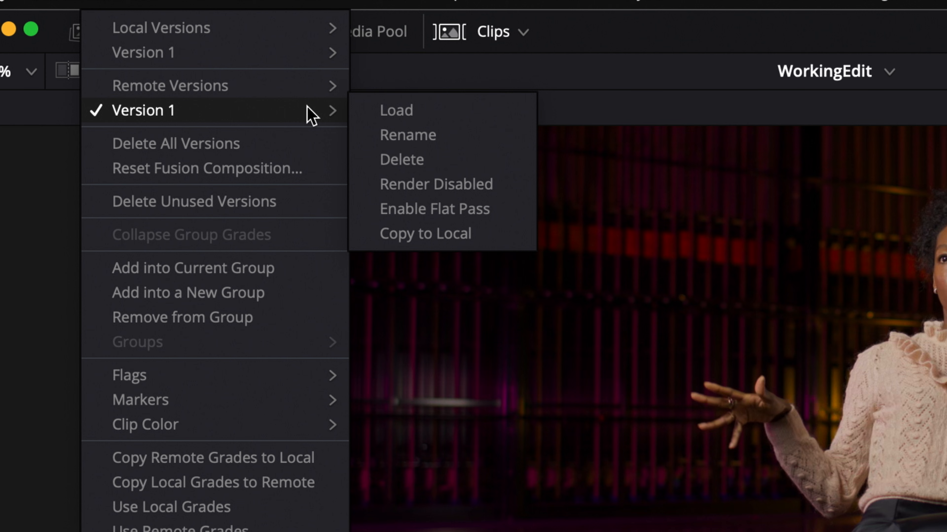
mouse_move(170, 85)
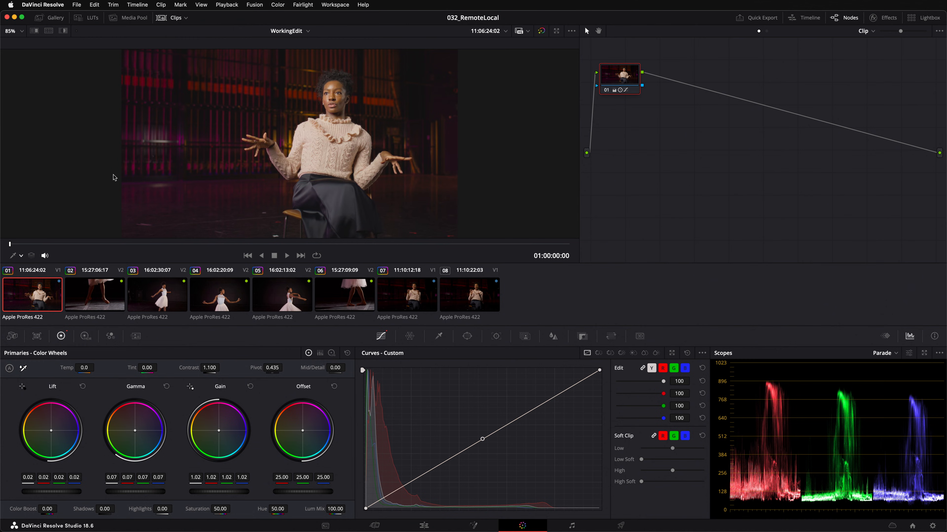
mouse_move(110, 193)
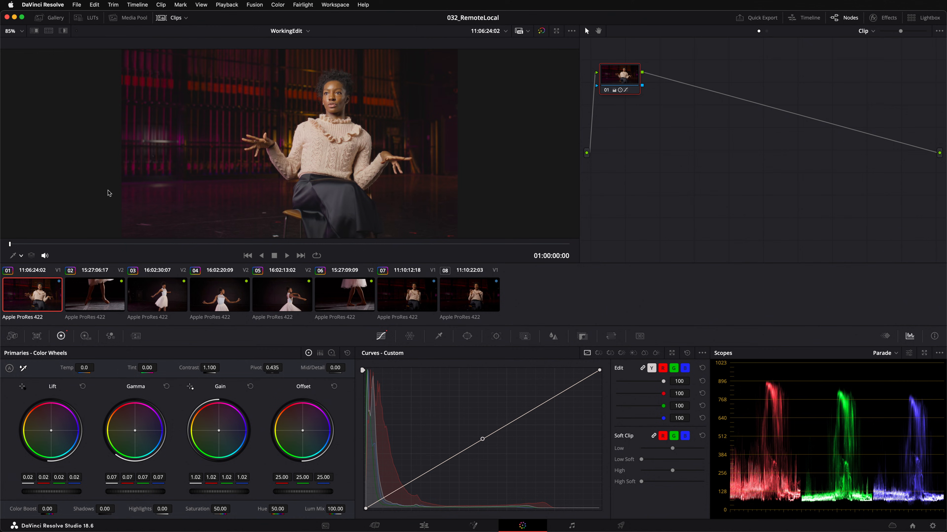
right_click(32, 294)
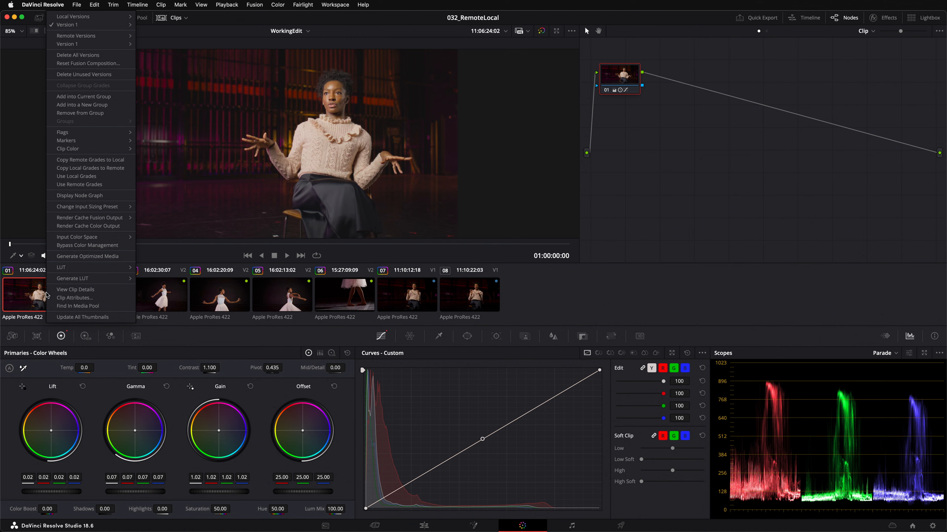
mouse_move(77, 176)
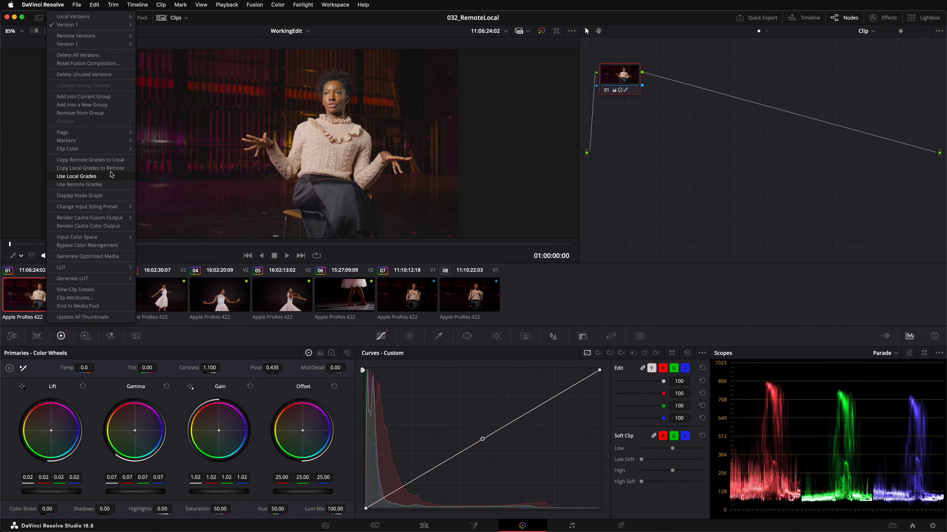
mouse_move(110, 170)
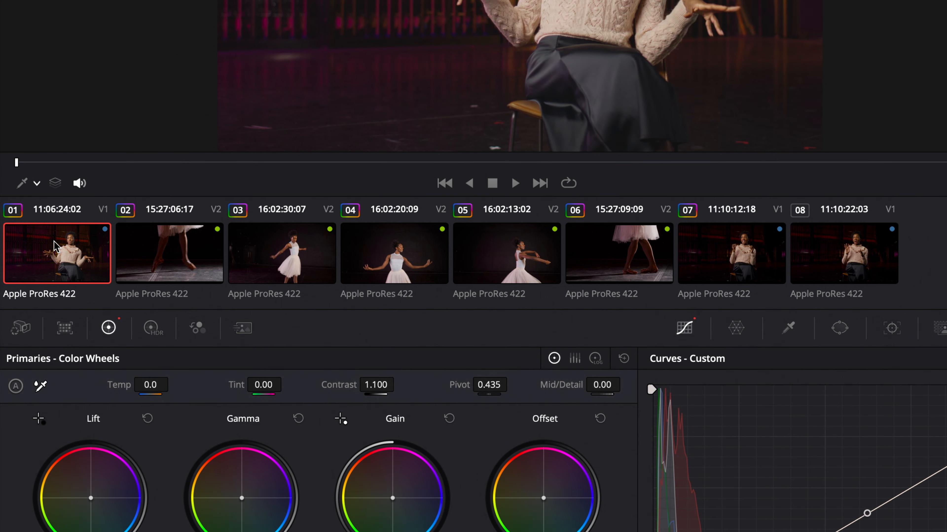
mouse_move(65, 301)
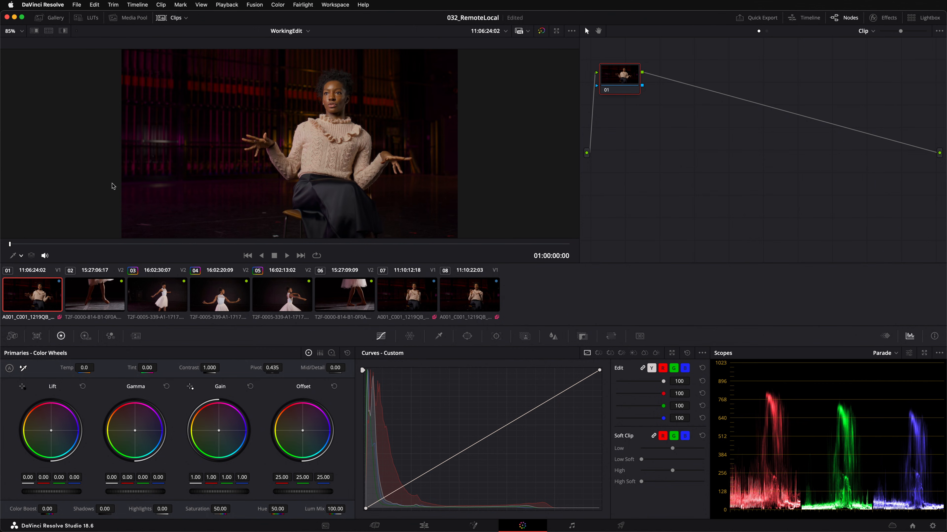
Step: Check a clip's grade options, then make clip 03 the active shot in the viewer
right_click(32, 296)
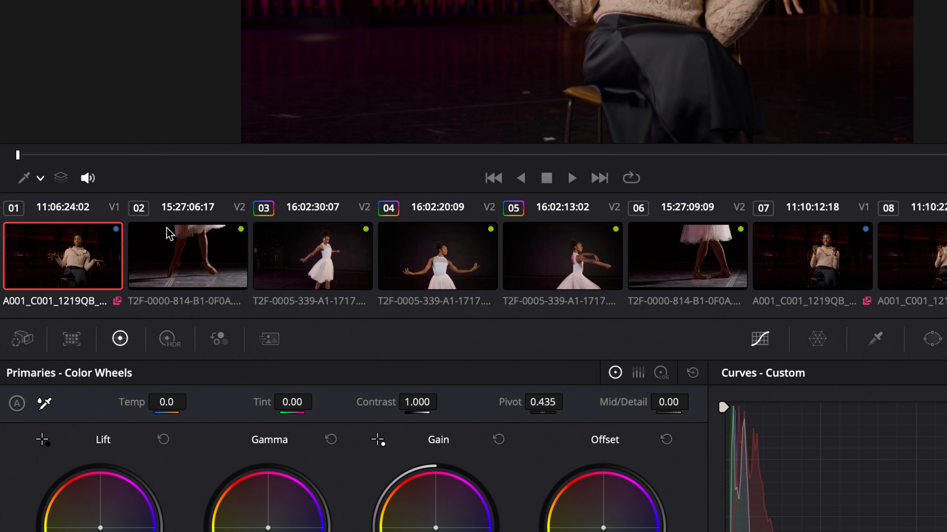
click(188, 256)
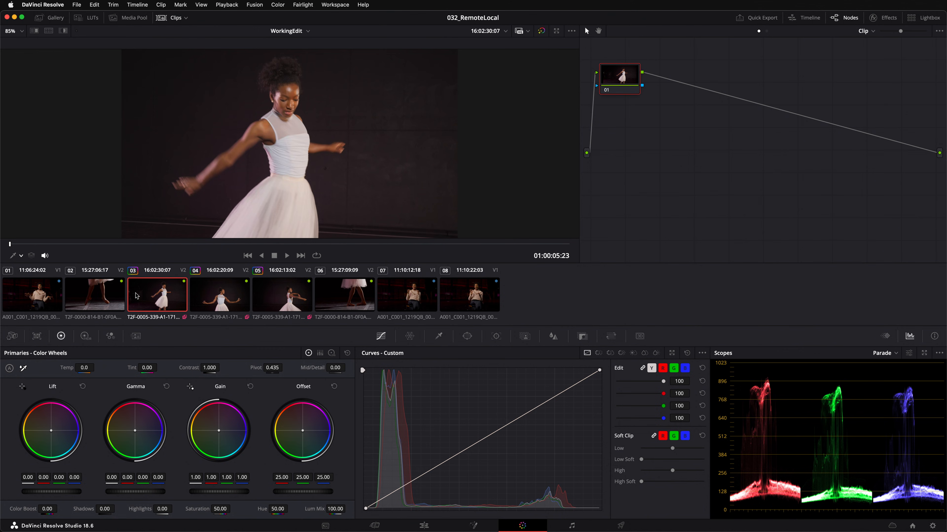
mouse_move(125, 316)
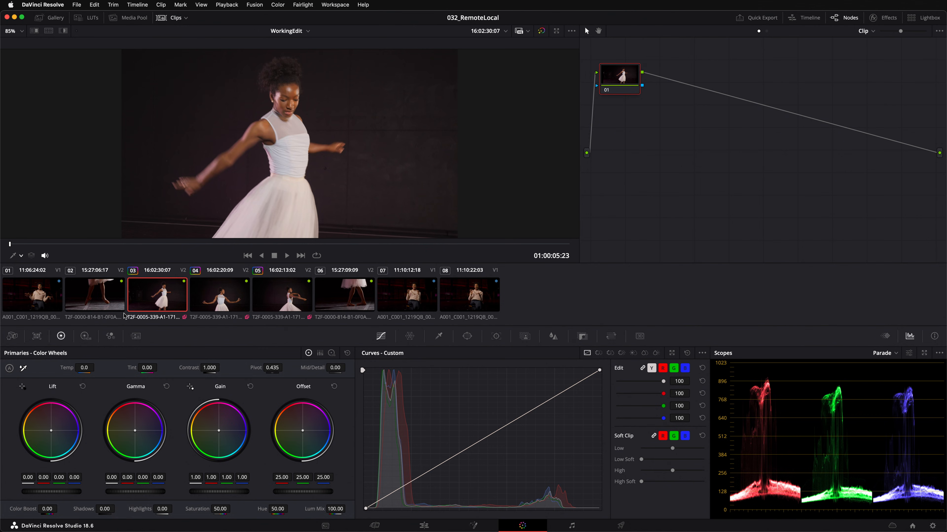
Step: Make clip 03 monochrome in the RGB Mixer, then view clip 04's matching black-and-white grade
click(110, 336)
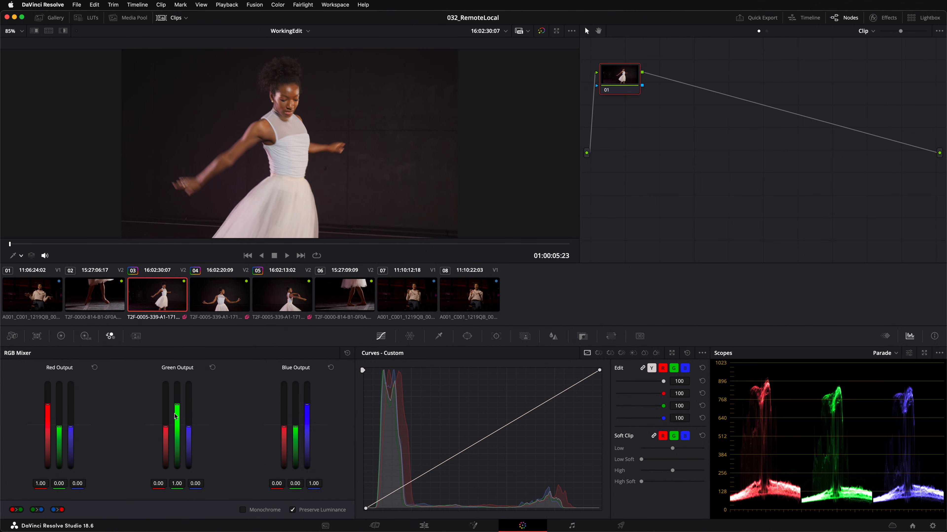
click(242, 511)
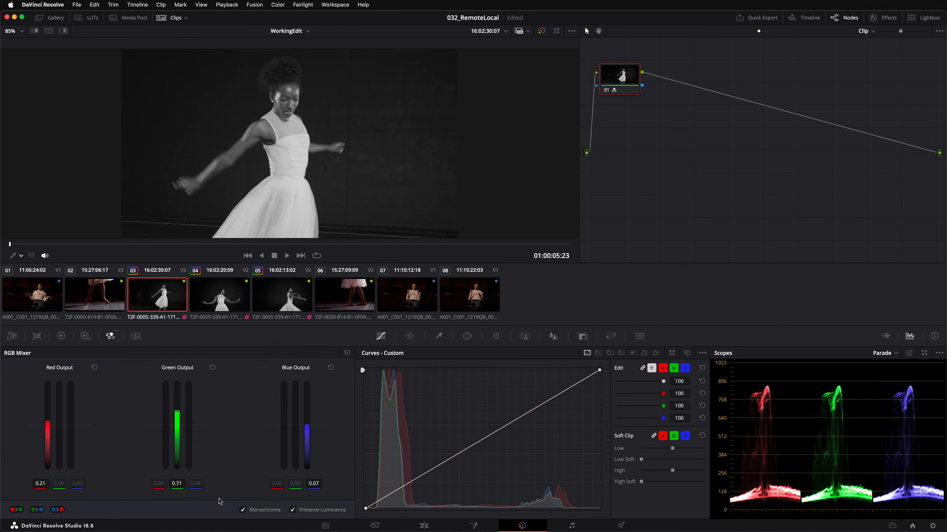
click(60, 336)
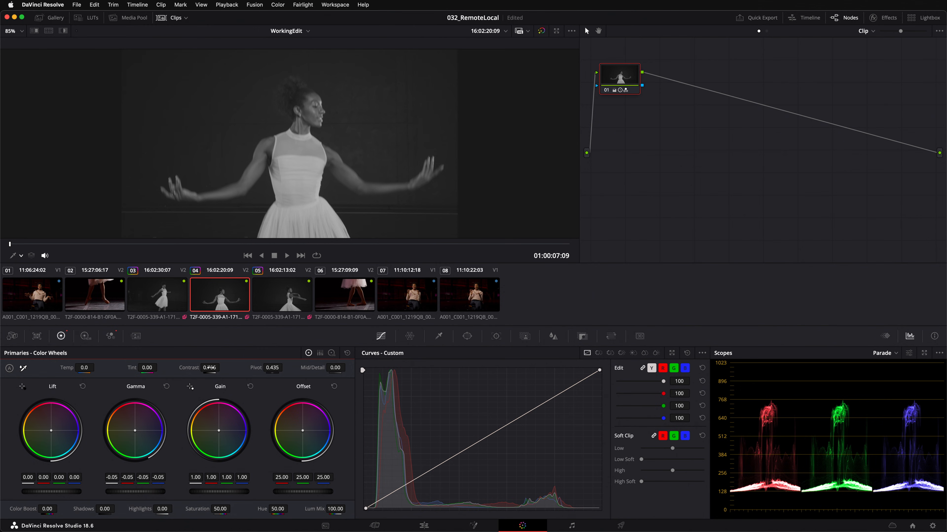
Step: Copy clip 05's remote Version 1 grade into a local version
click(281, 295)
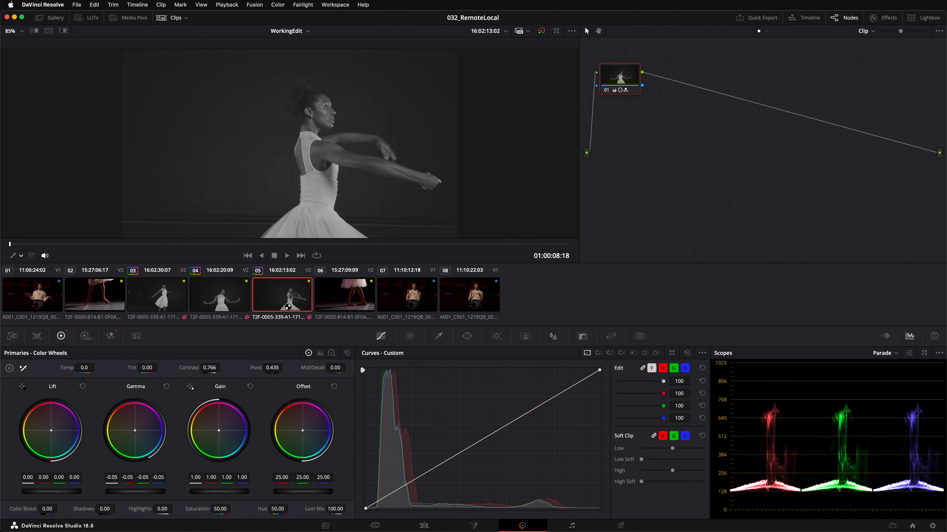
right_click(281, 294)
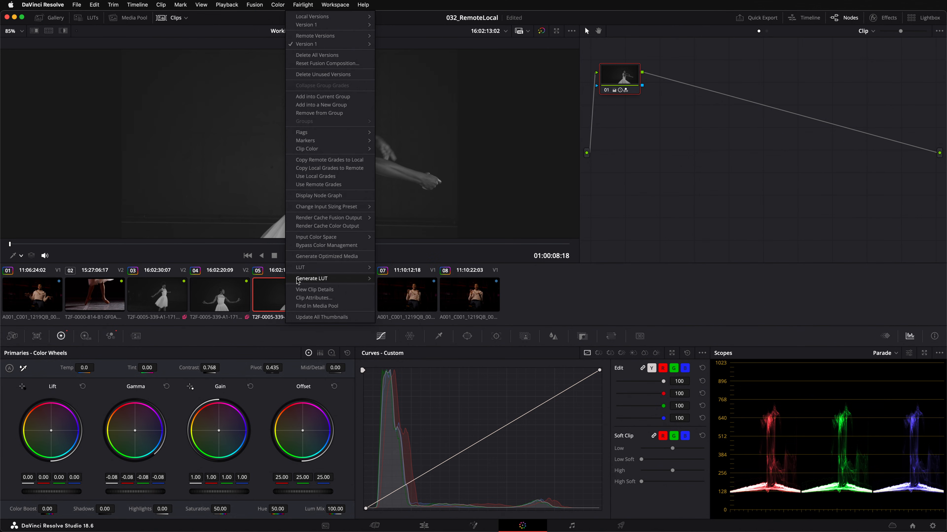
mouse_move(306, 25)
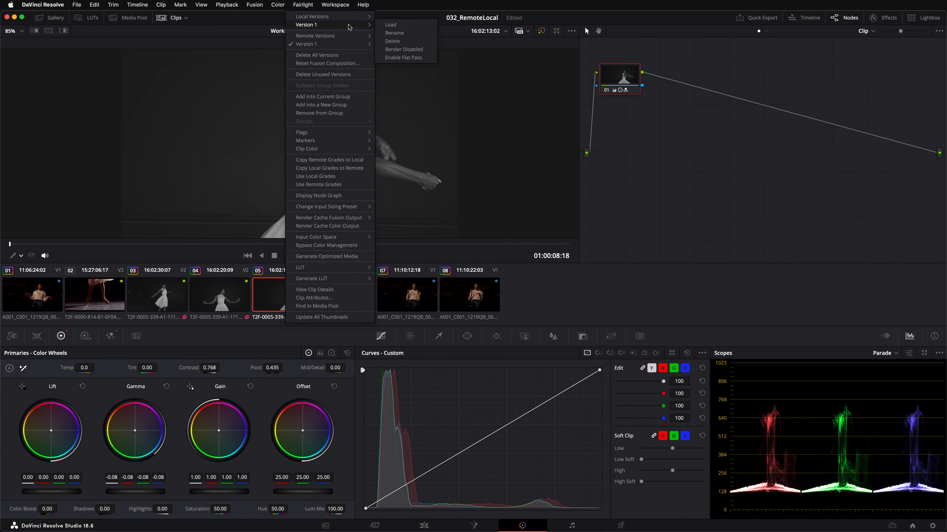
mouse_move(330, 44)
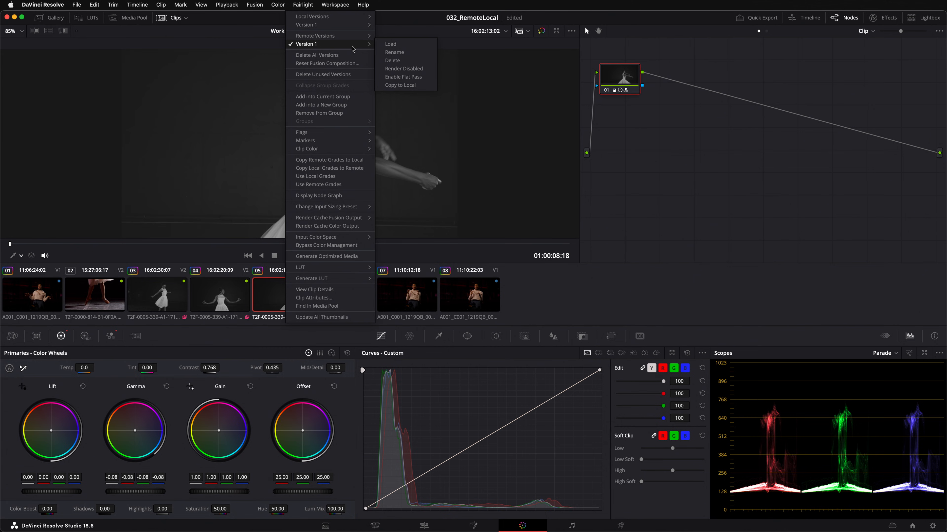
mouse_move(405, 60)
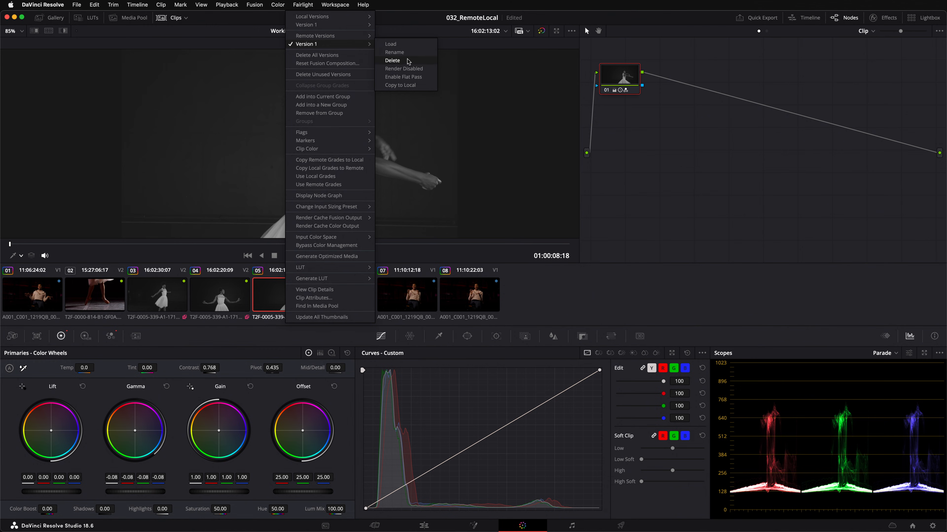
mouse_move(400, 85)
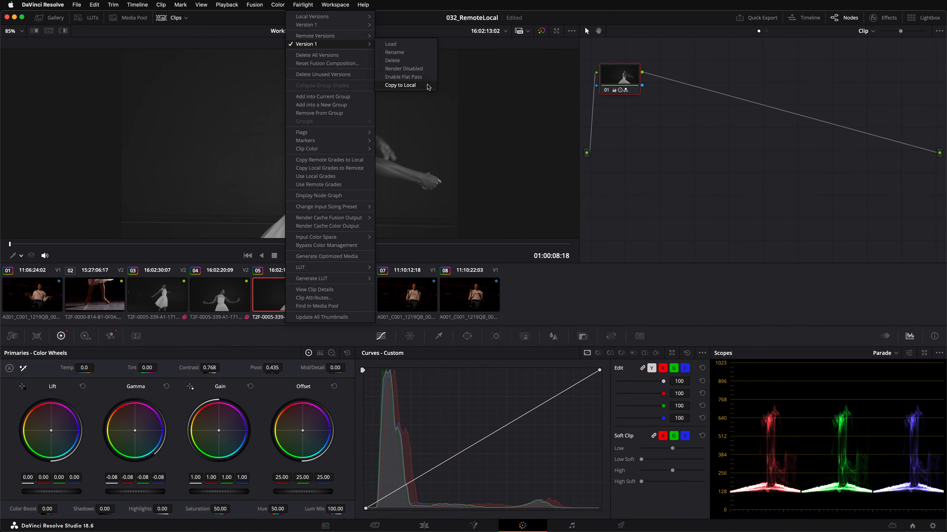
click(401, 85)
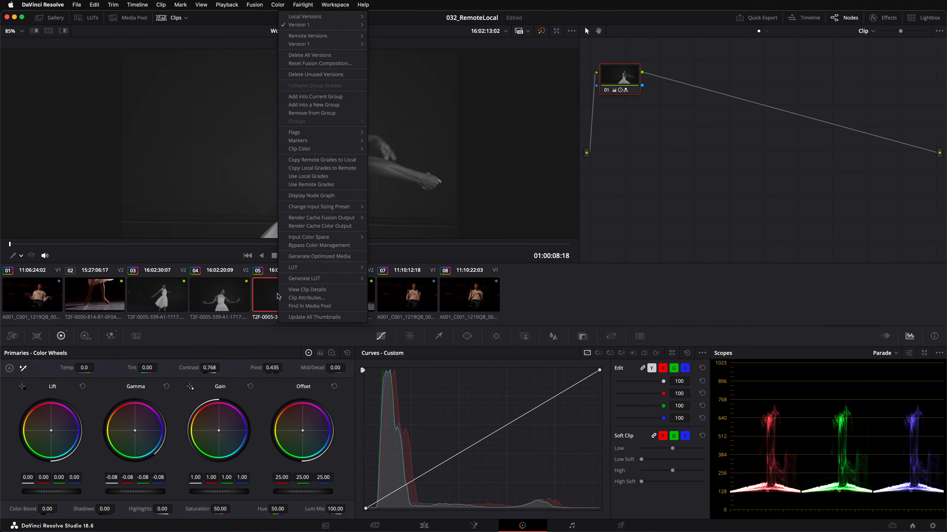
mouse_move(277, 297)
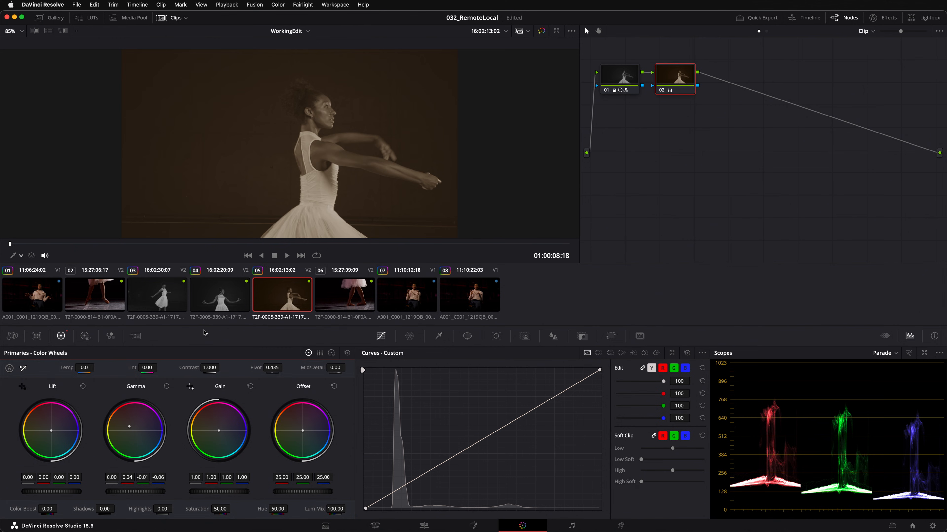
mouse_move(218, 305)
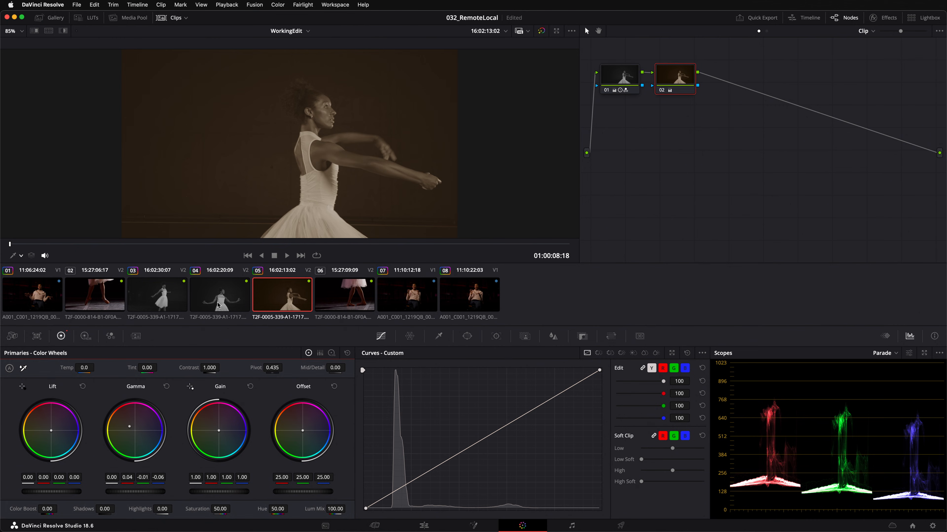
Step: Return to clip 04 to compare its black-and-white grade against clip 05's sepia
click(218, 296)
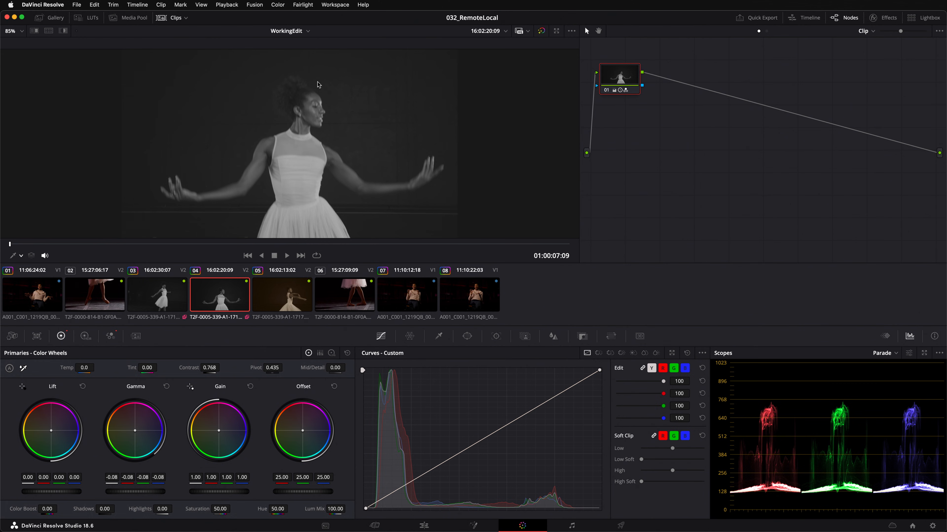
click(290, 31)
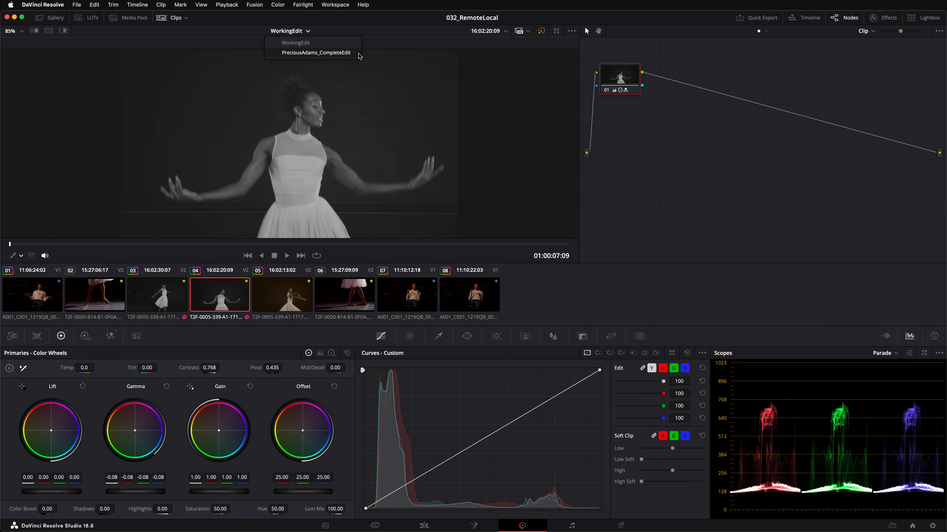
click(316, 52)
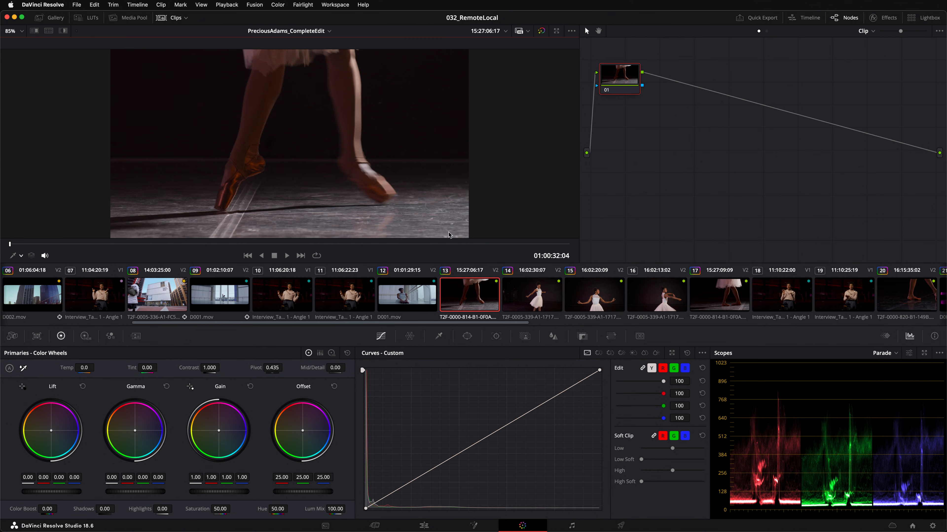
Step: Step through dancer clips 14, 15 and 16 to confirm the shared black-and-white grade
right_click(469, 294)
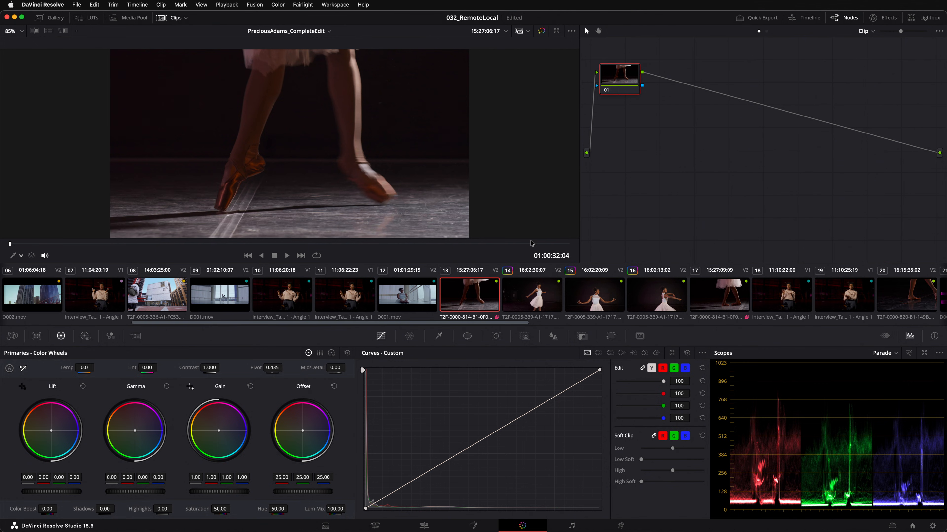
click(532, 295)
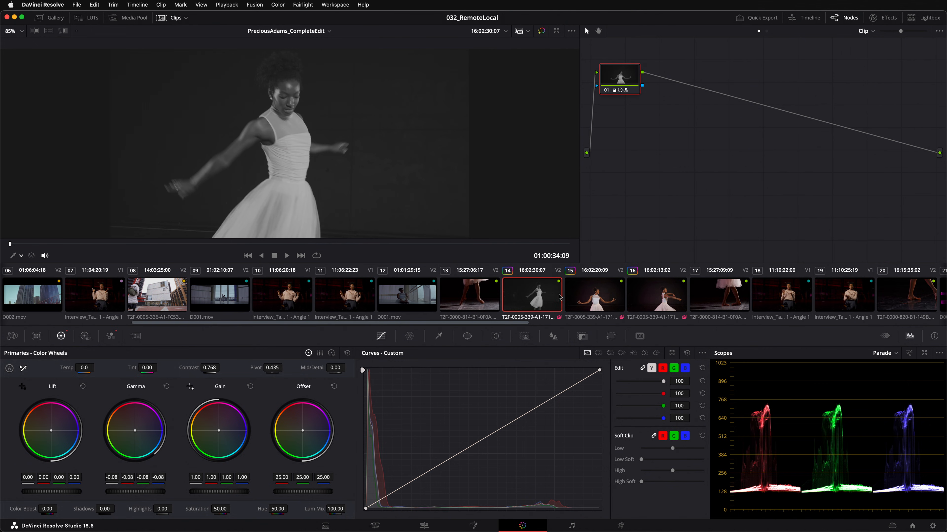
click(594, 295)
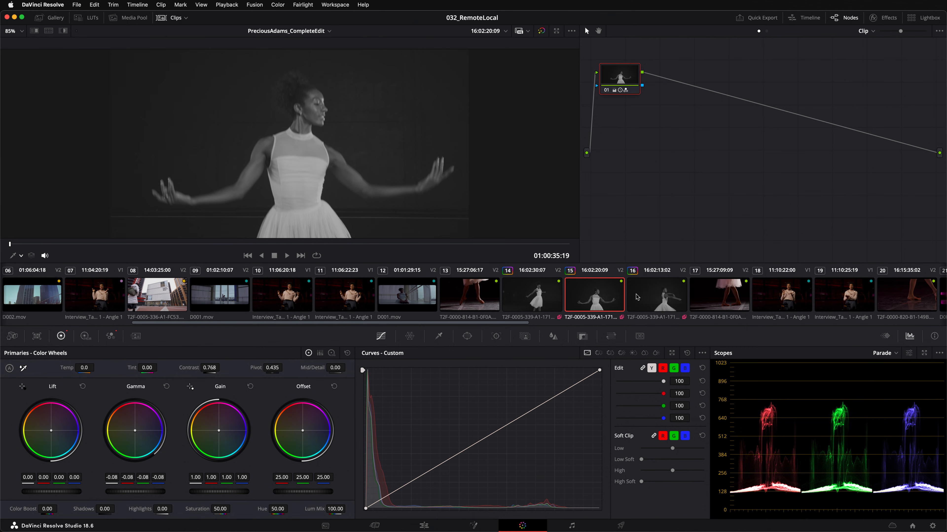
click(656, 295)
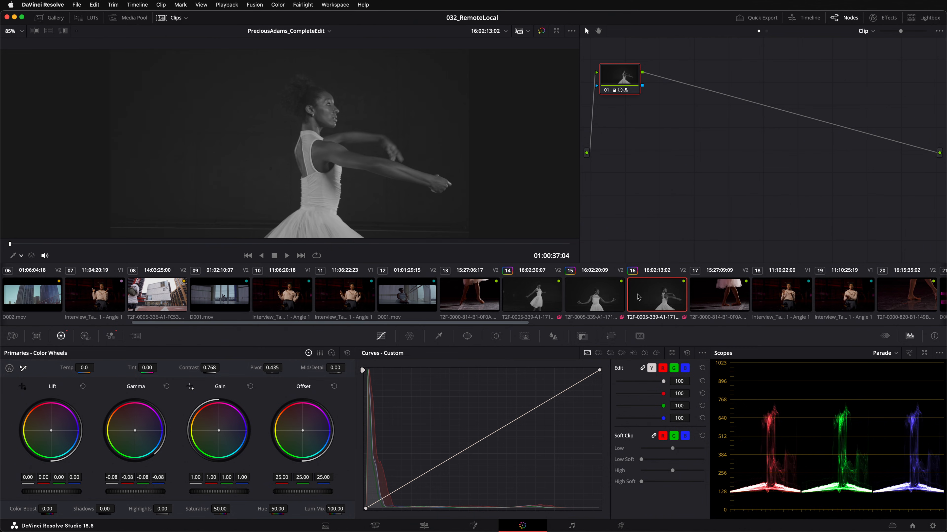